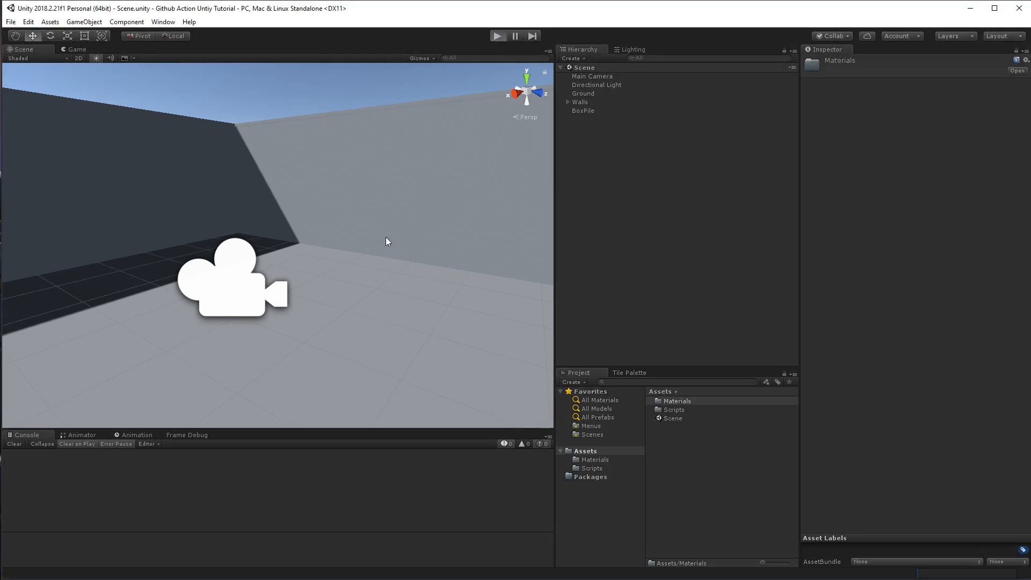
- Leave Unity and show the Github-Actions-Unity-Tutorial repository page in the browser
left_click(497, 36)
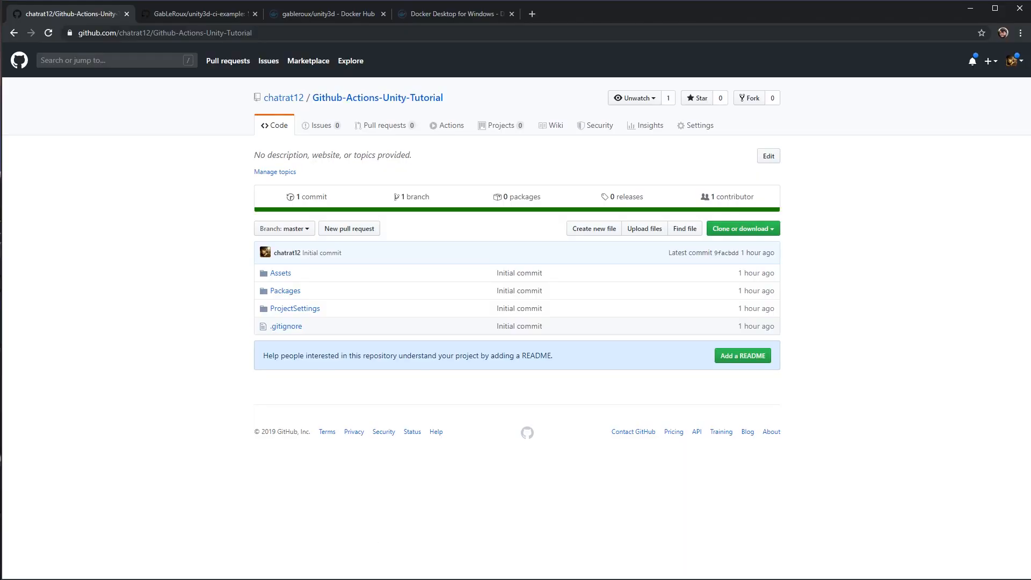
- Switch from the GitHub repository page to Windows PowerShell to begin a docker run command
left_click(199, 13)
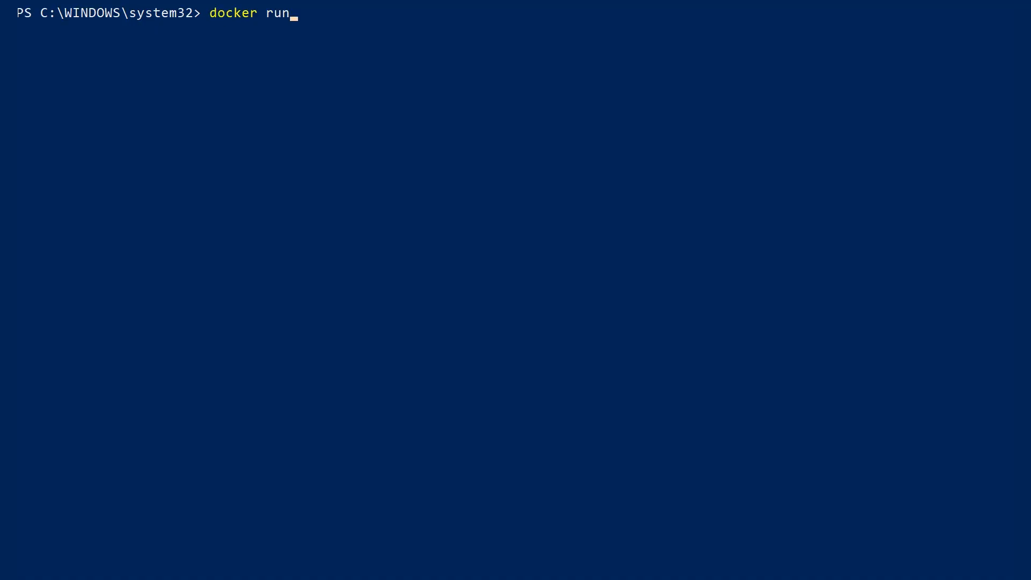
- Start the gableroux/unity3d:2018.2.21f1 container interactively with docker run -it
type("-it gableroux/unity3d:2018.2.21f1")
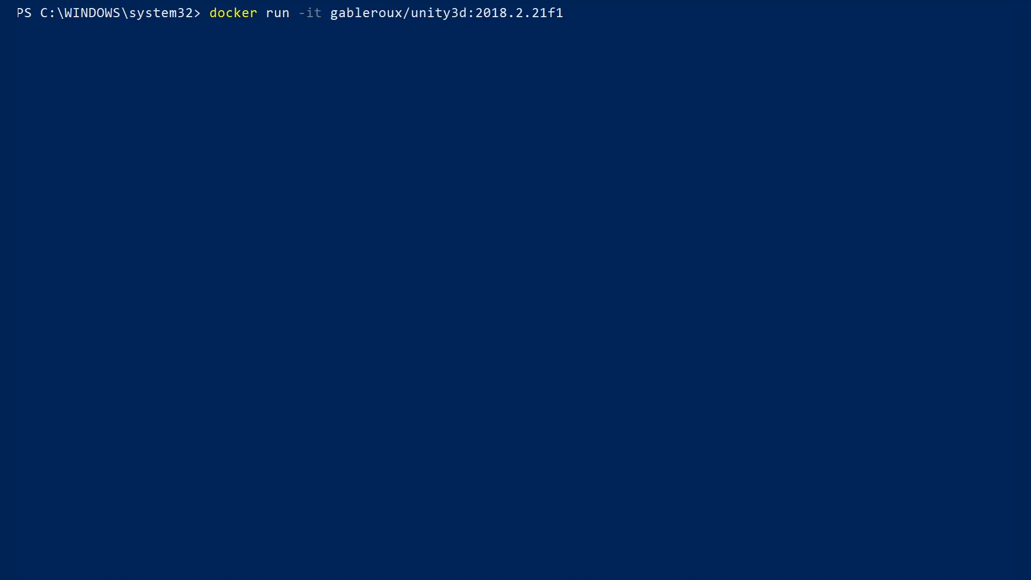
double_click(233, 13)
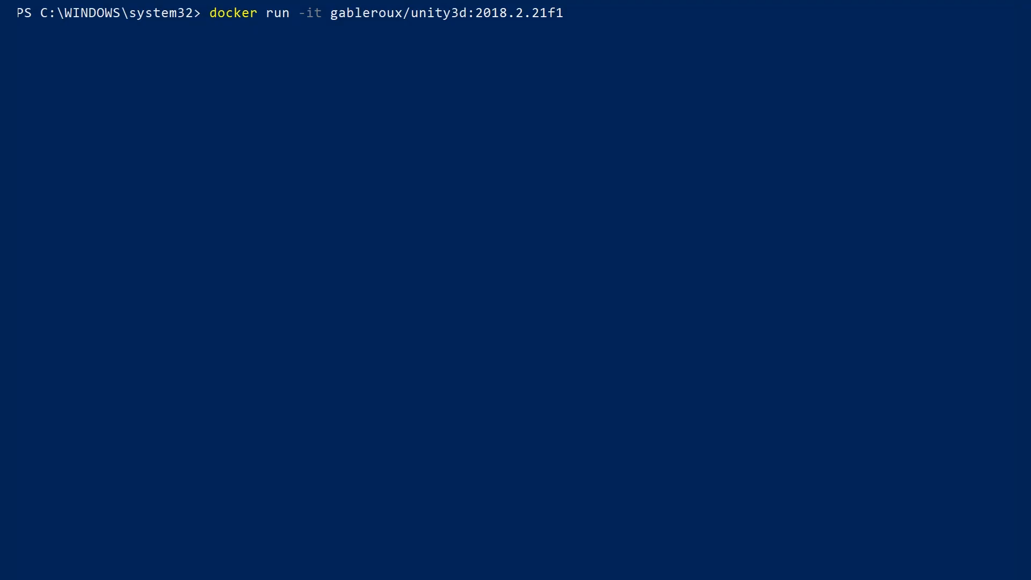
key("Return")
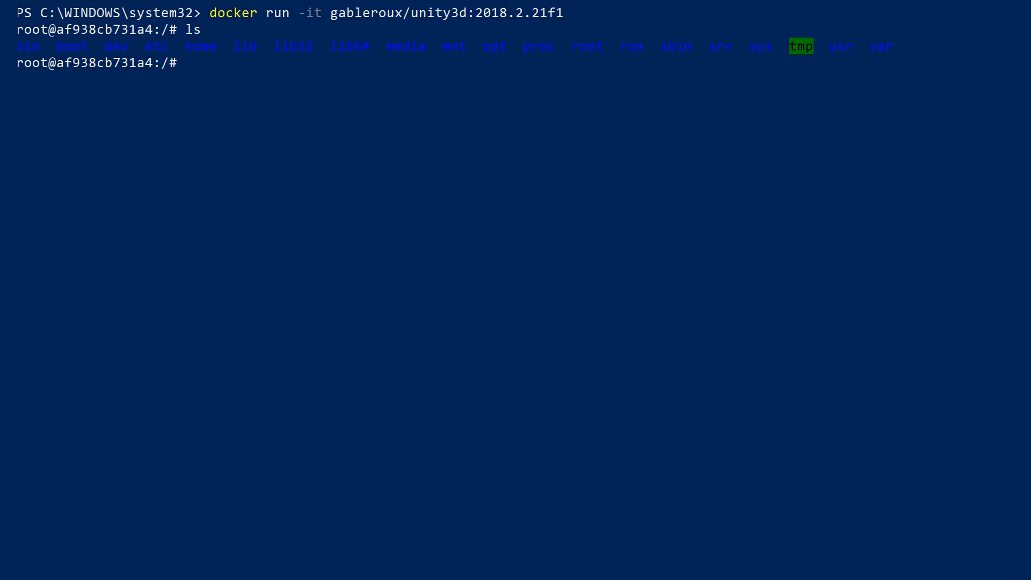
- Move into the container's /opt/Unity/Editor folder and list the editor files
type("cd /opt/Unity")
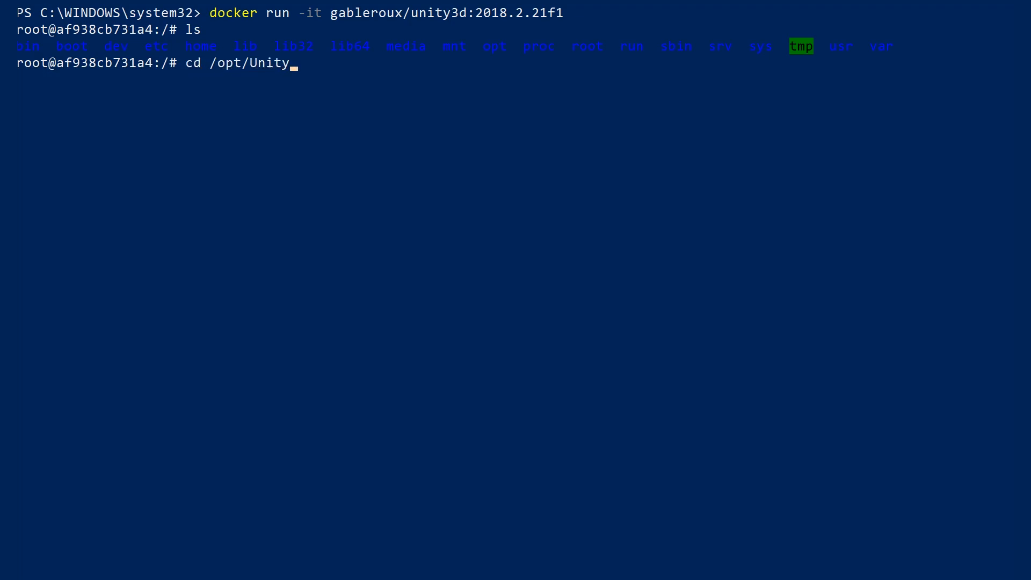
key("Return")
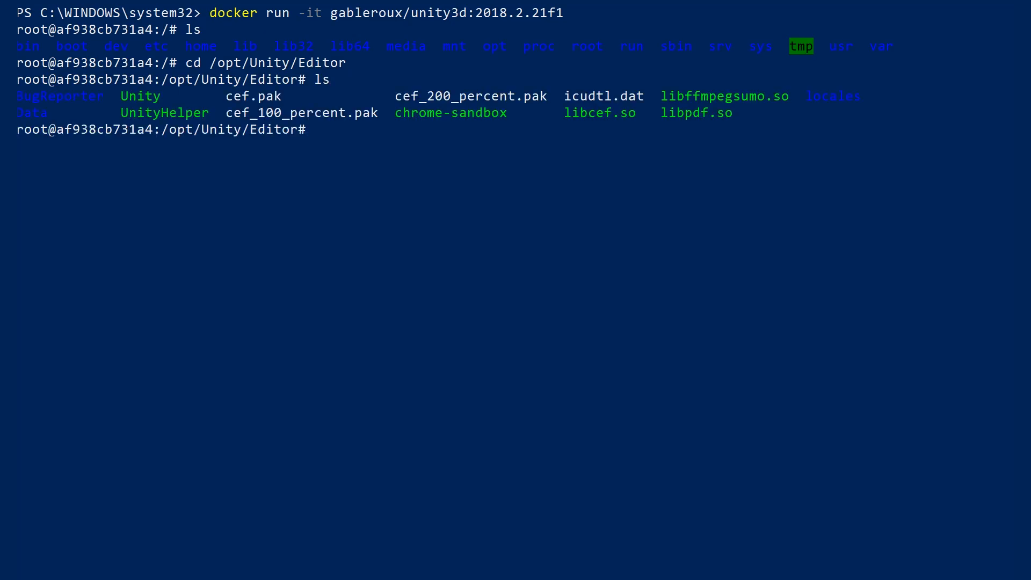
type("./Unity -quit")
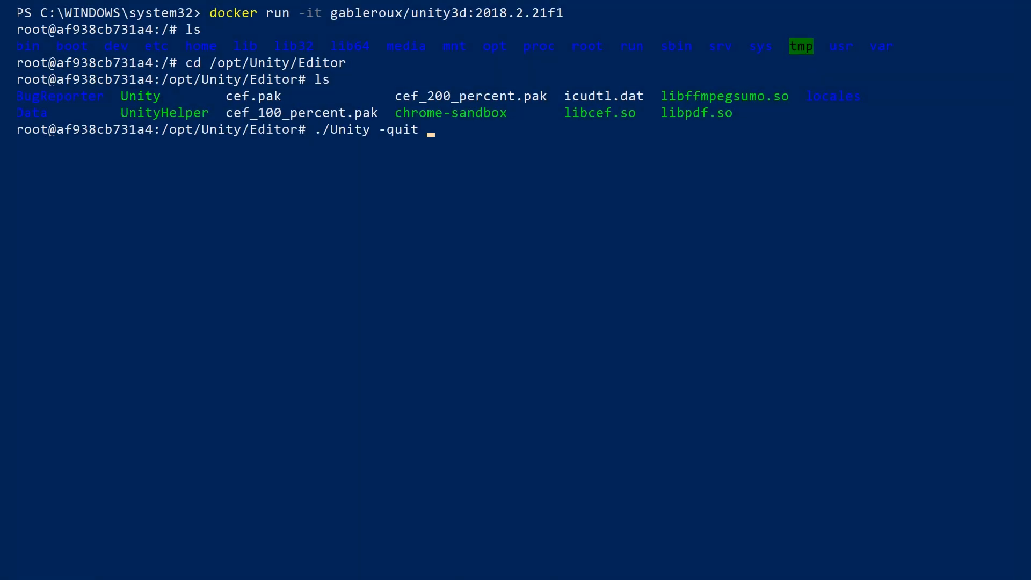
- Run Unity with -batchmode -nographics -createManualActivationFile to generate Unity_v2018.2.21f1.alf
type("-batchmode -nographics -logFile -createManualActivationFile")
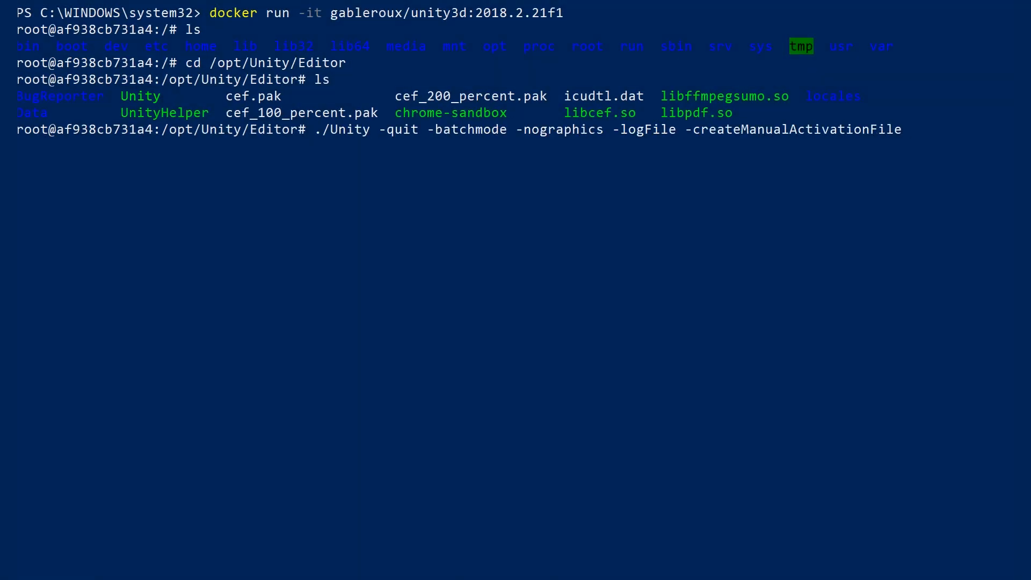
double_click(398, 129)
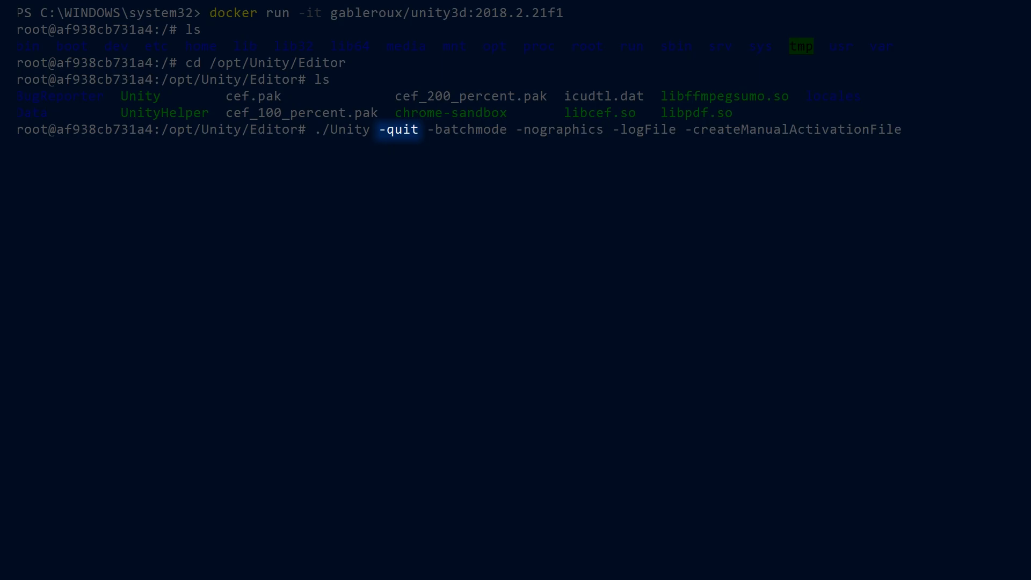
double_click(468, 129)
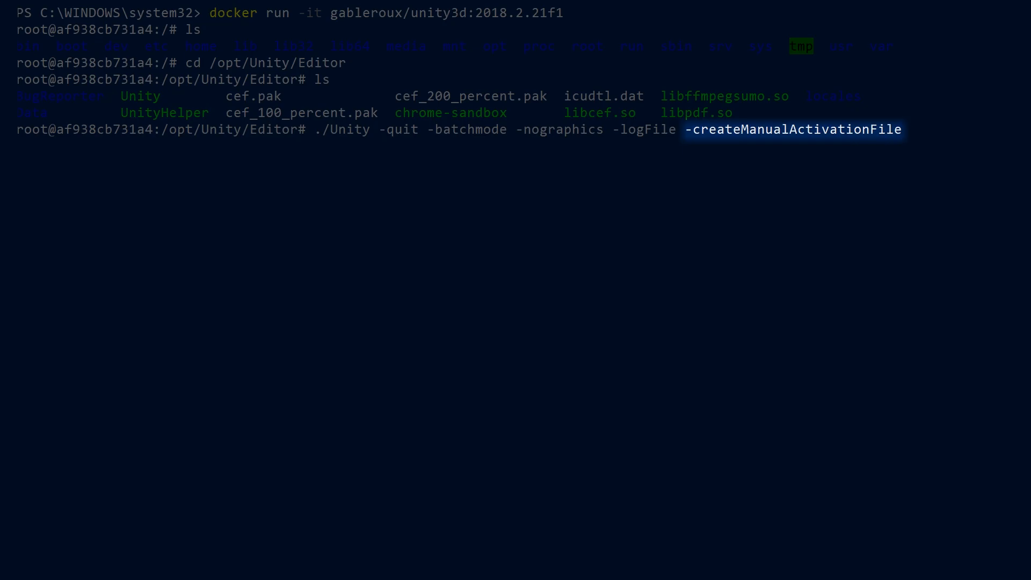
key("Return")
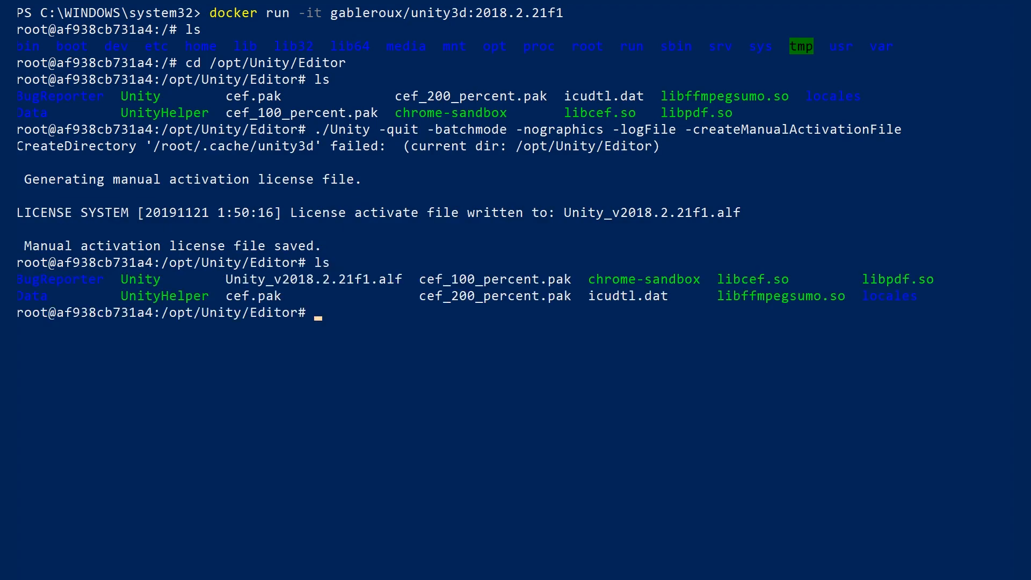
- Display the contents of the Unity_v2018.2.21f1.alf license request file with cat
double_click(314, 278)
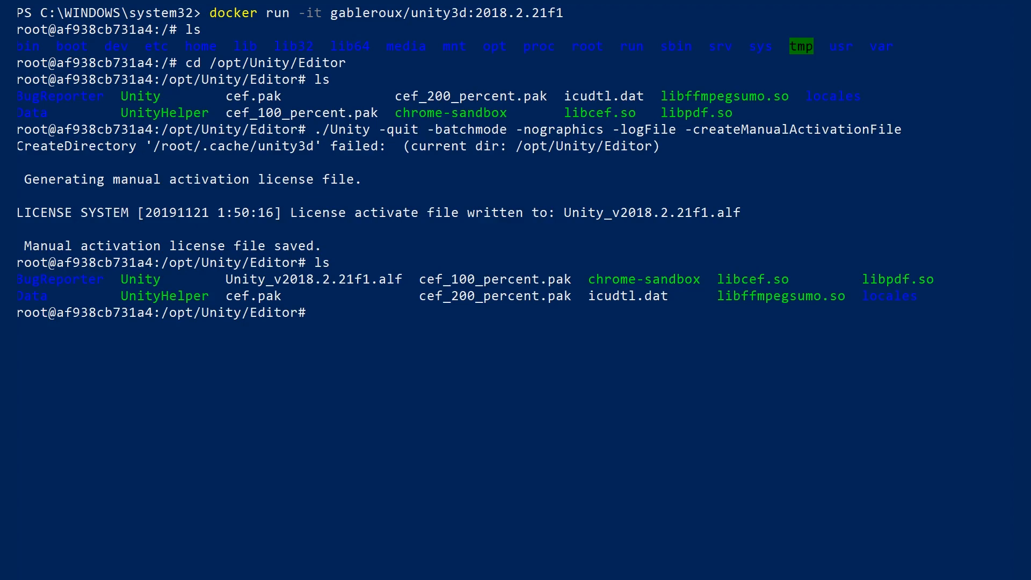
type("cat Uni")
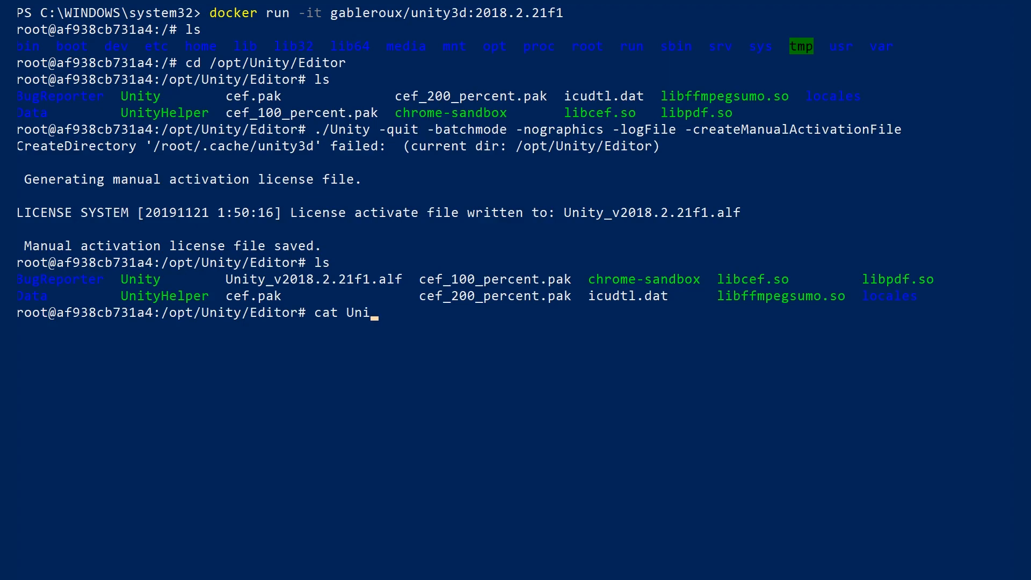
key("Return")
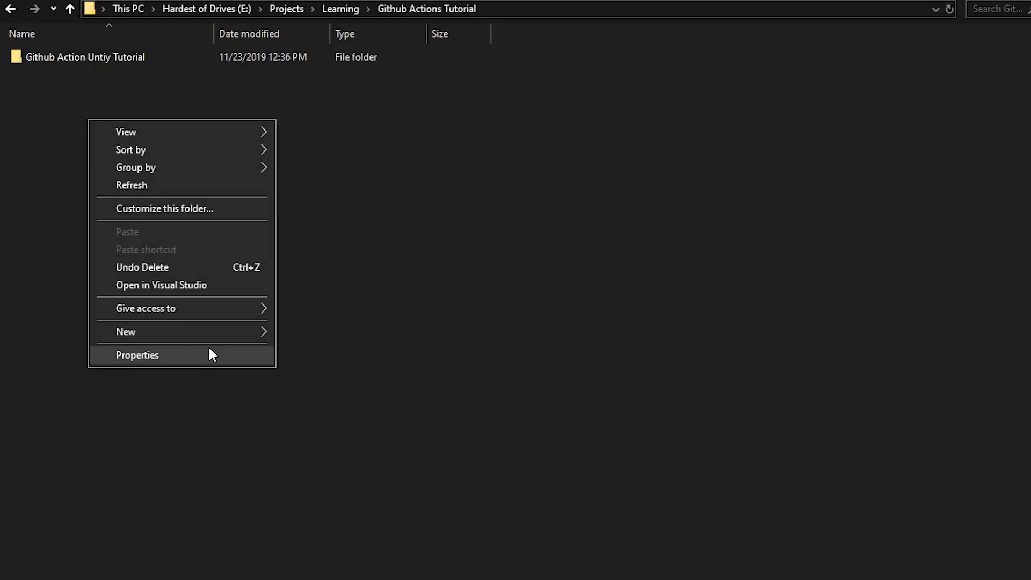
- Paste Unity_v2018.2.21f1.alf into the Github Actions Tutorial folder and open license.unity3d.com/manual
left_click(126, 332)
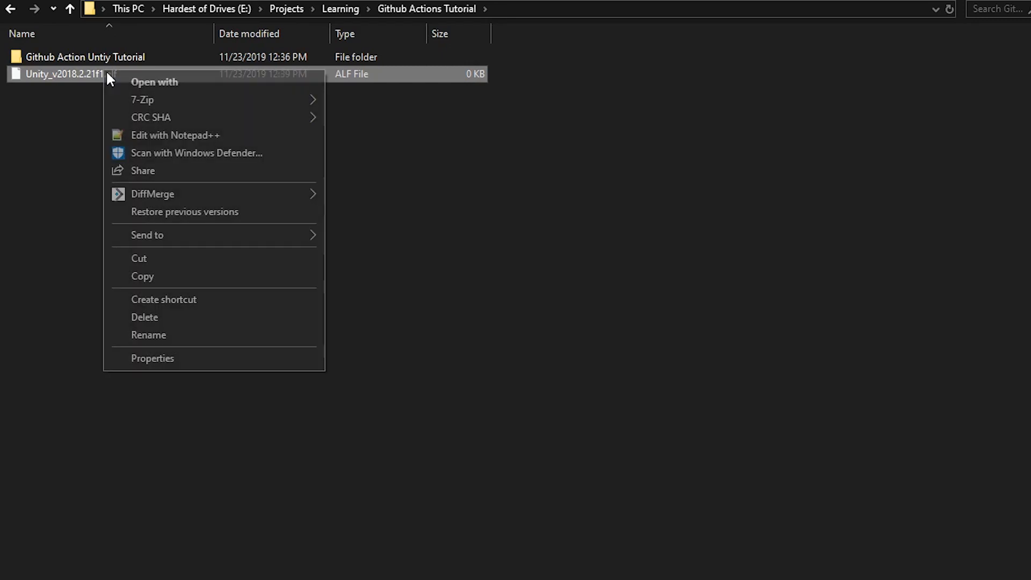
left_click(175, 135)
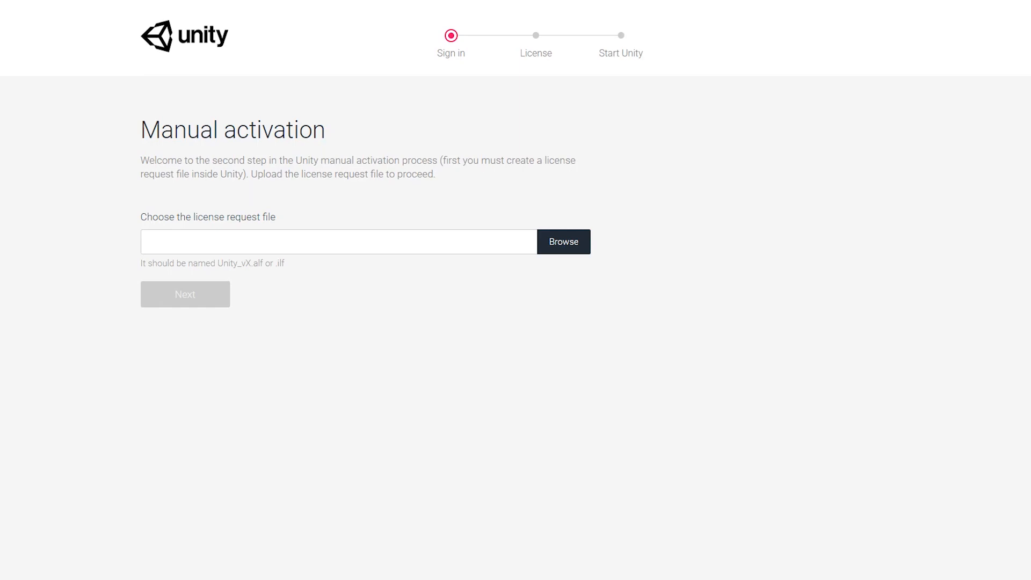
- Upload Unity_v2018.2.21f1.alf on the activation site, continue, and view the resulting .ulf file
left_click(563, 241)
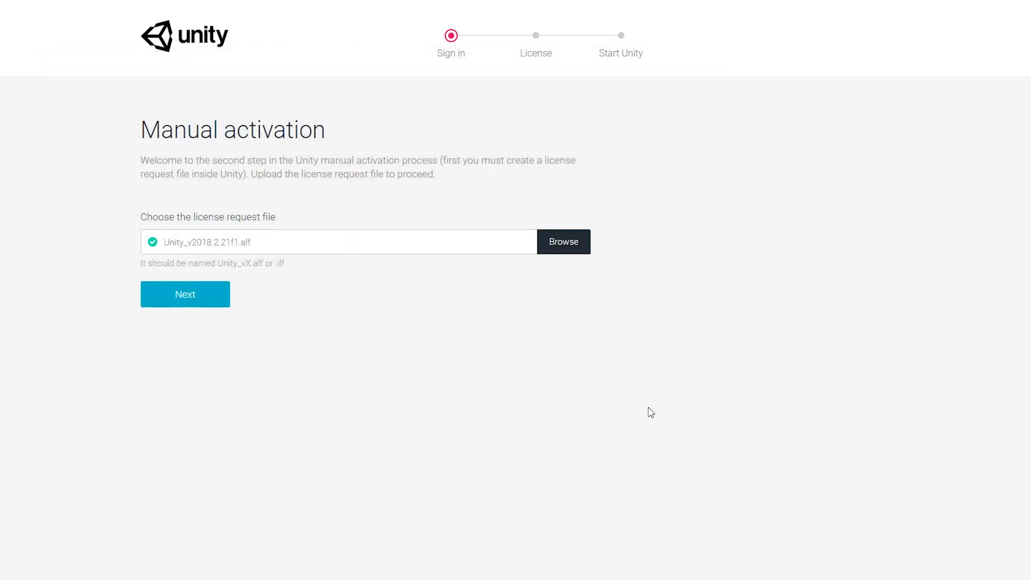
left_click(562, 241)
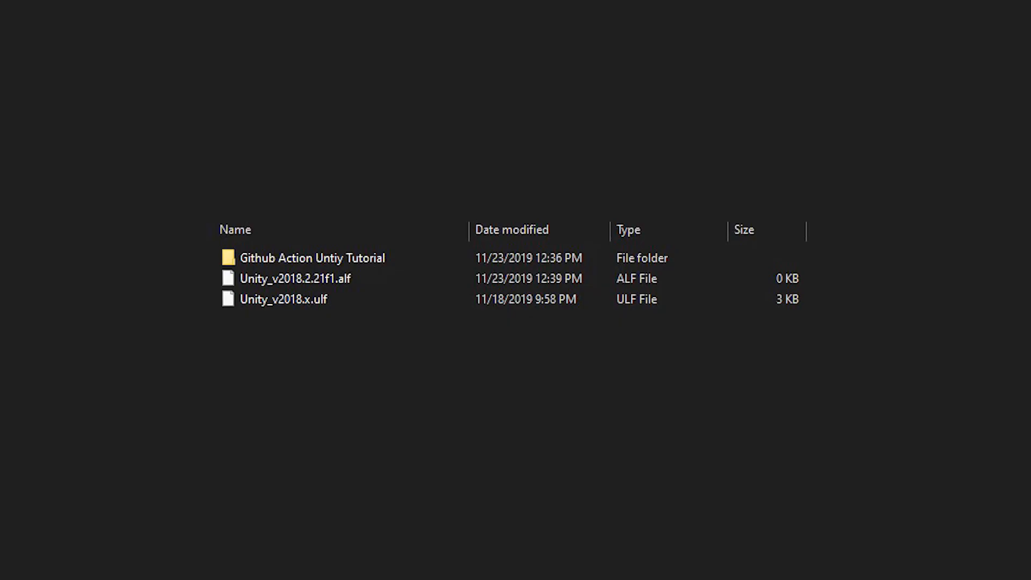
left_click(283, 298)
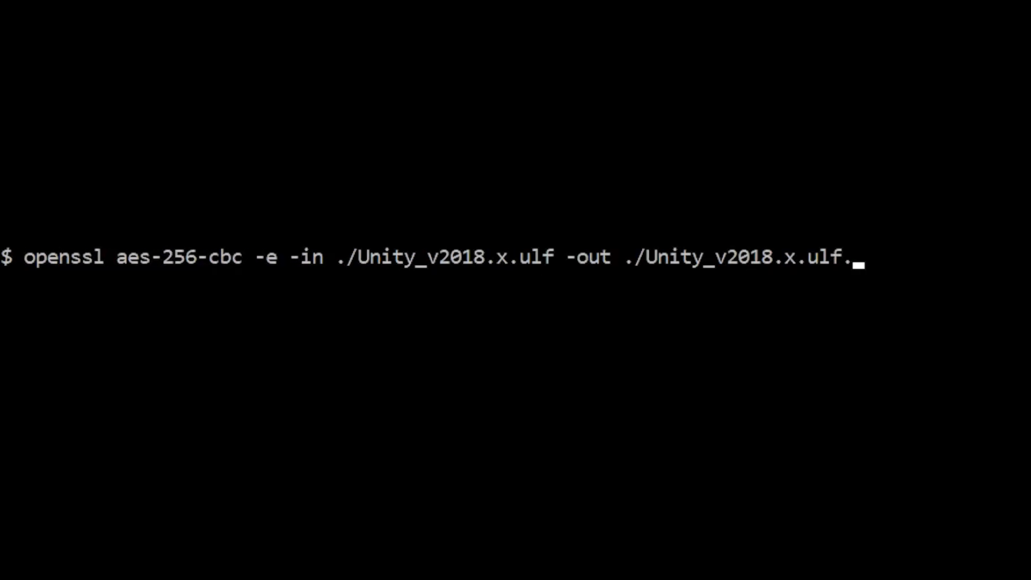
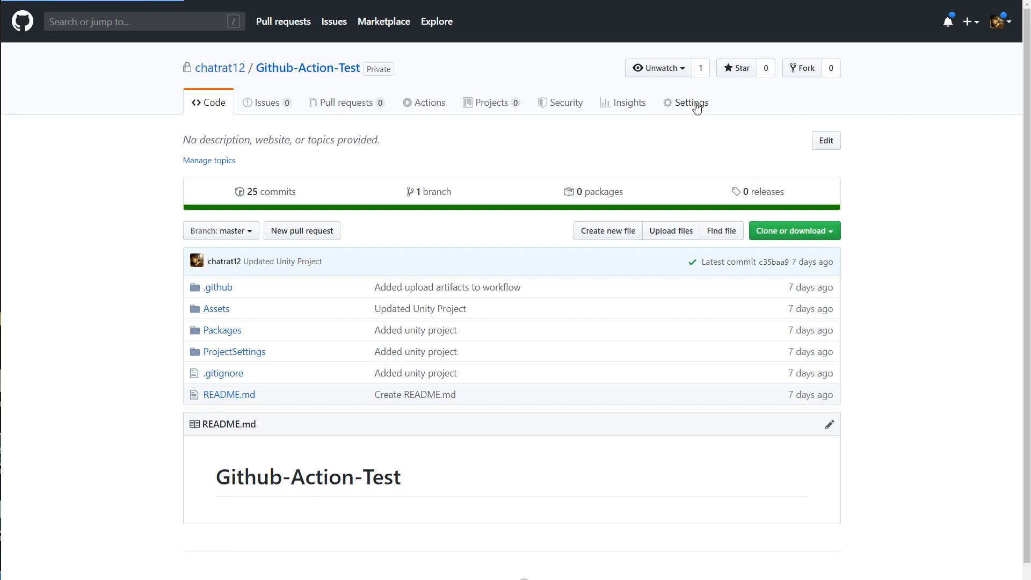
left_click(691, 103)
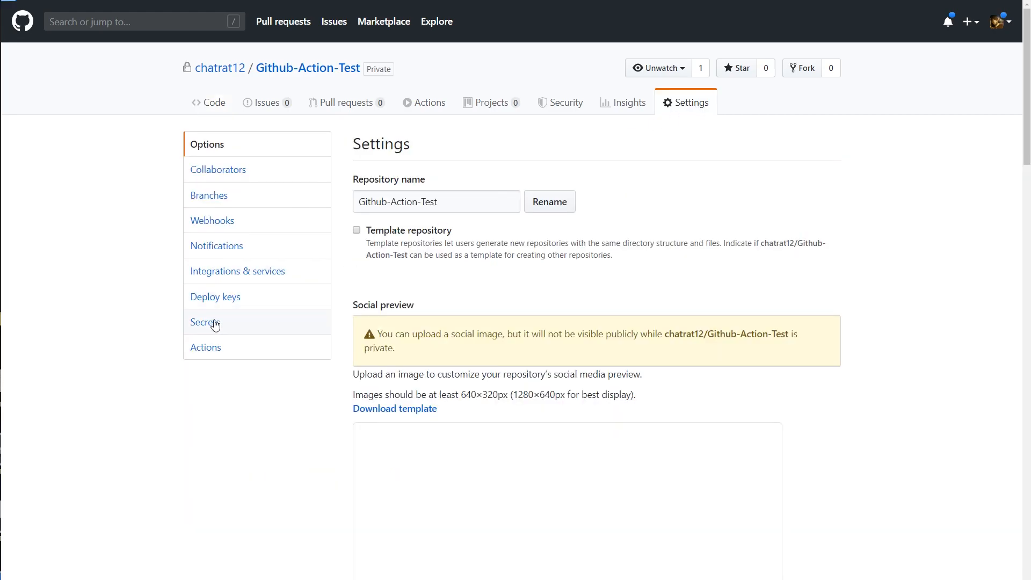
left_click(204, 321)
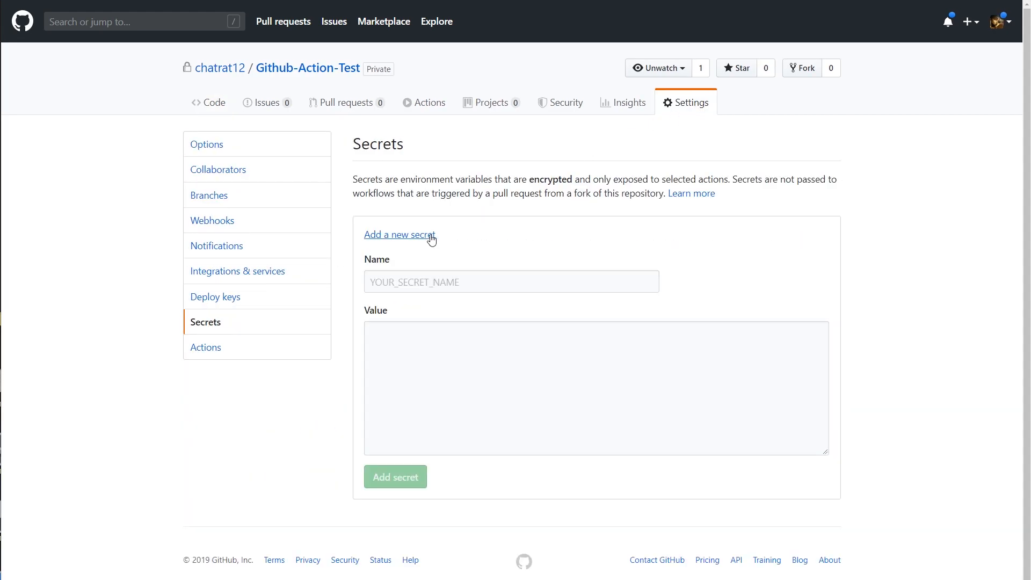
type("UNITY_LICENSE_DECRYPT_KEY")
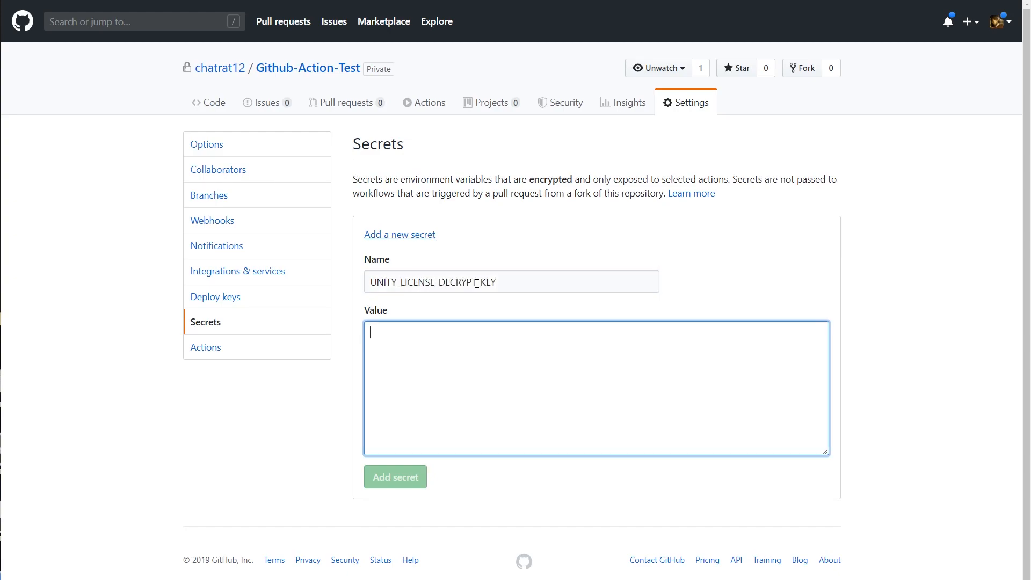
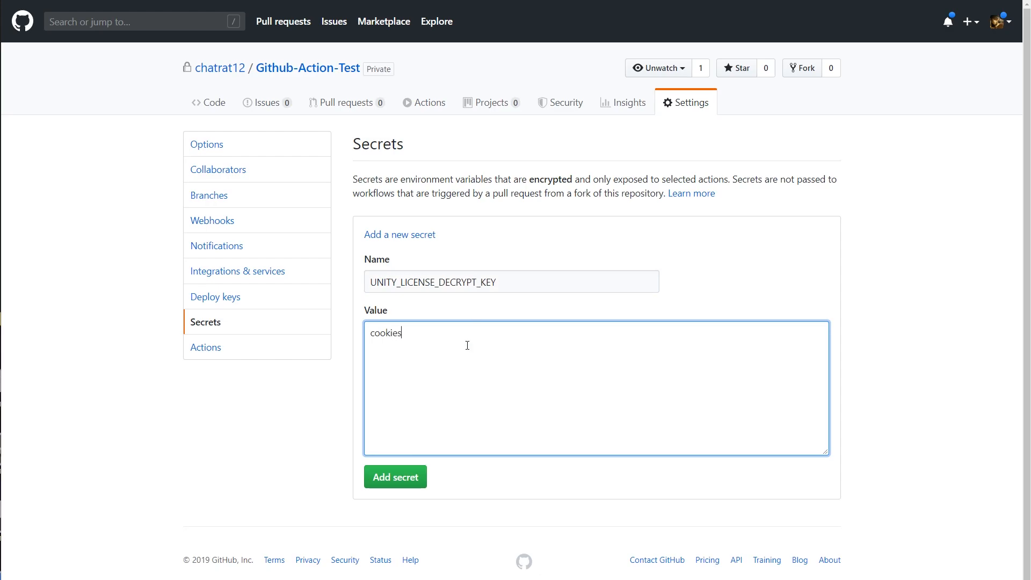
left_click(395, 476)
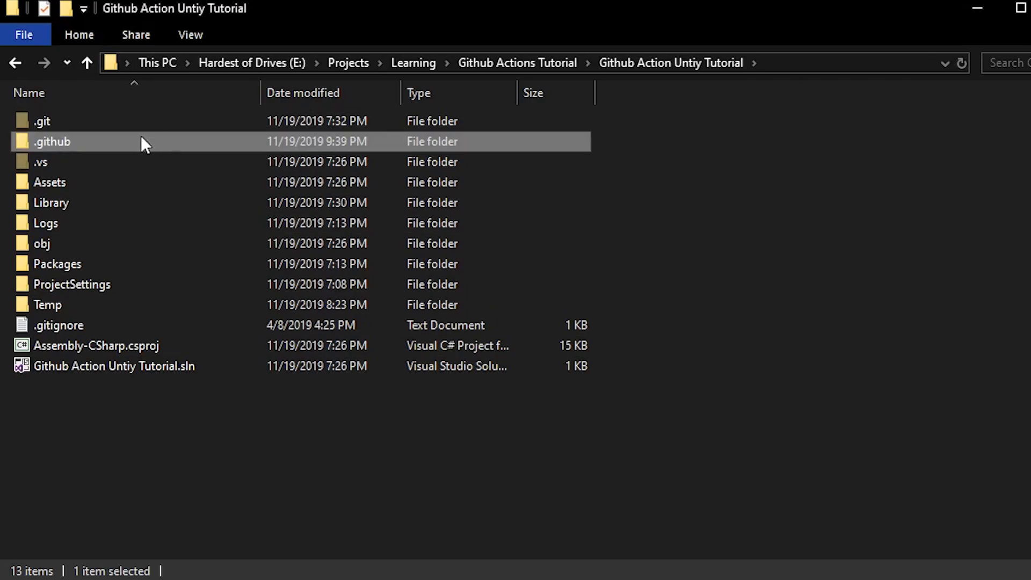
- Open the project's .github folder and then its workflows folder
double_click(51, 141)
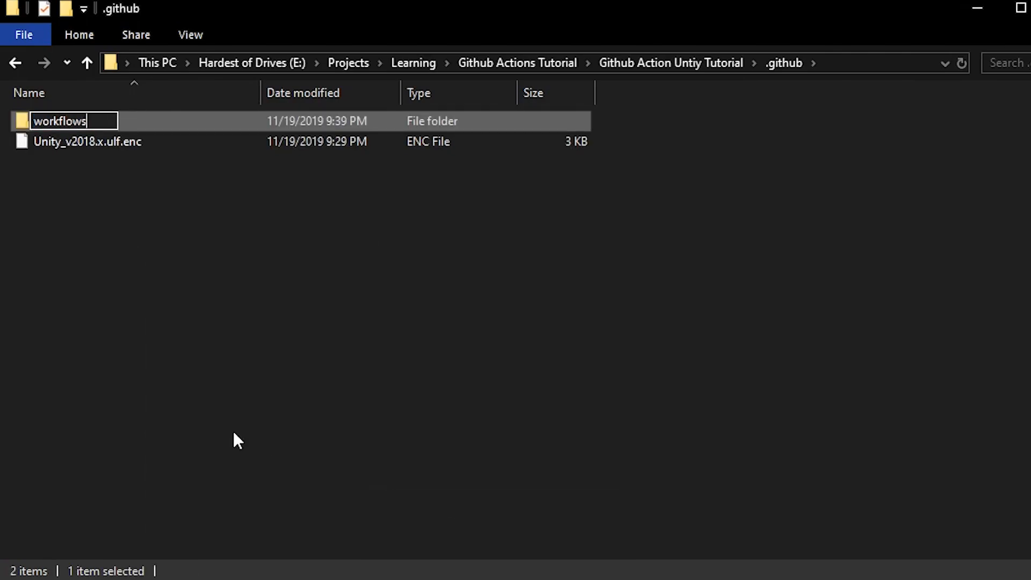
double_click(59, 121)
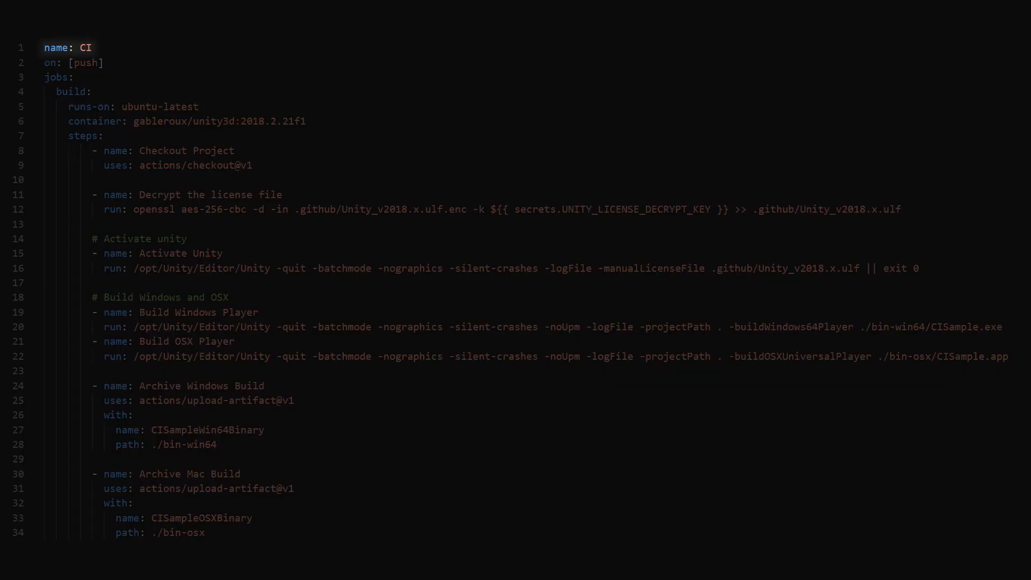
- Write the decrypt, activate, build and upload-artifact workflow YAML, then commit it with git
left_click(73, 62)
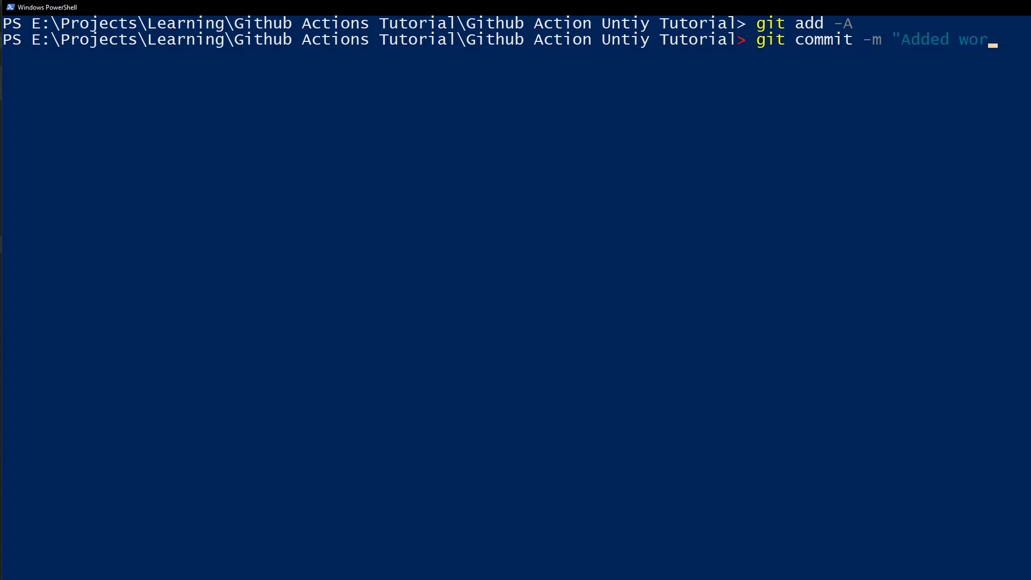
key("Return")
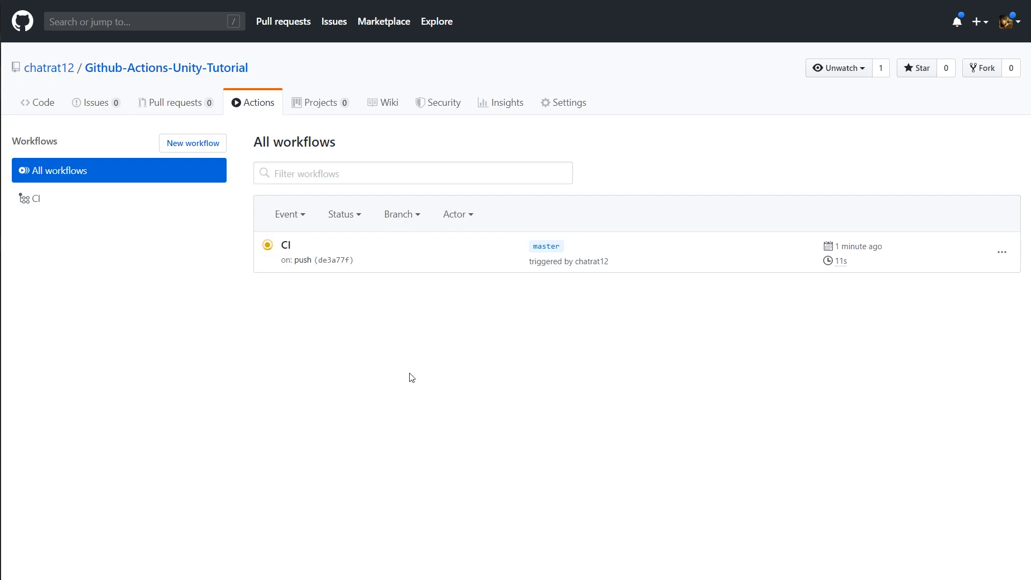
mouse_move(286, 247)
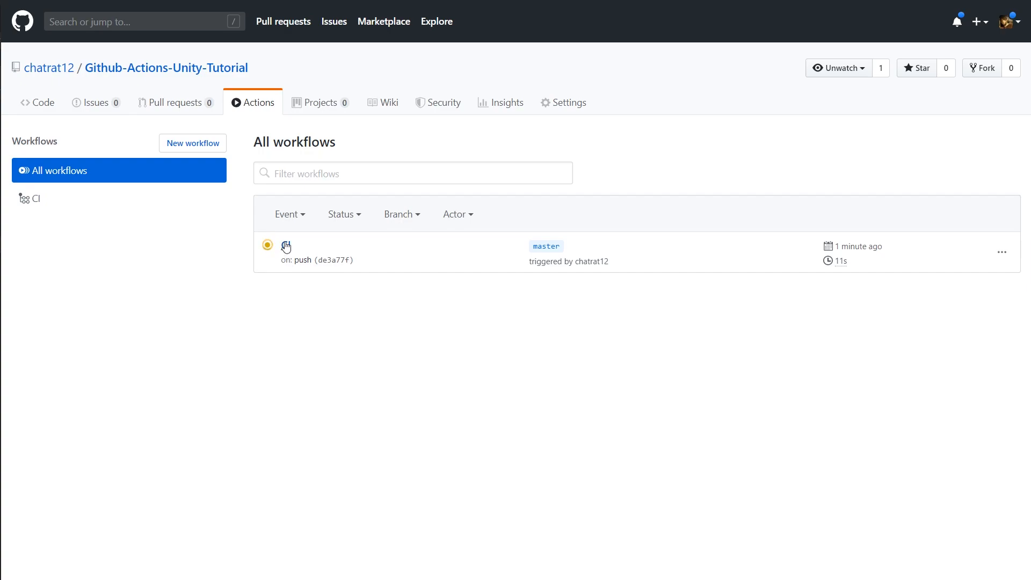
- Inspect the CI run's build step logs, then open its Artifacts to download CISampleWin64Binary
left_click(315, 253)
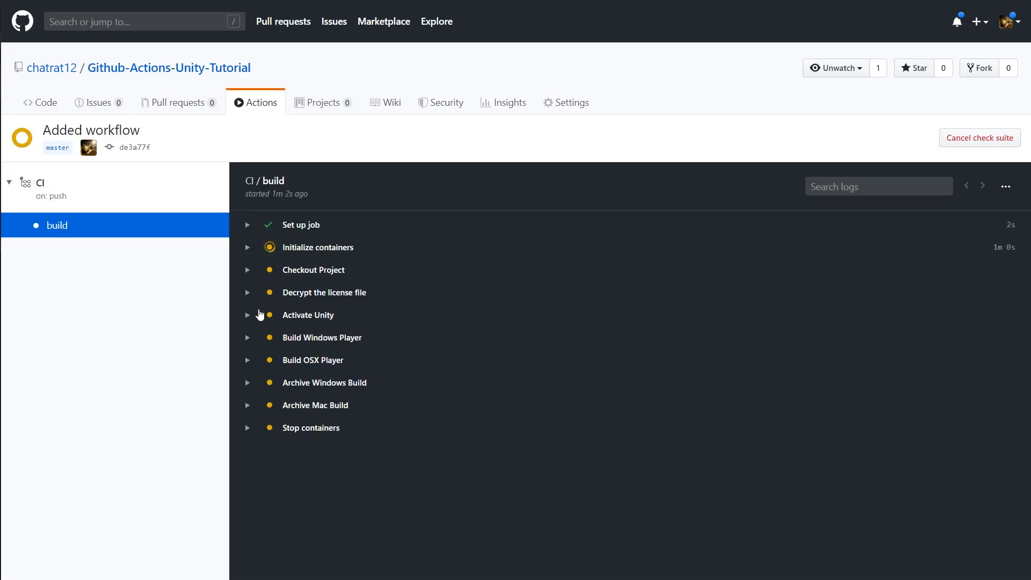
mouse_move(251, 255)
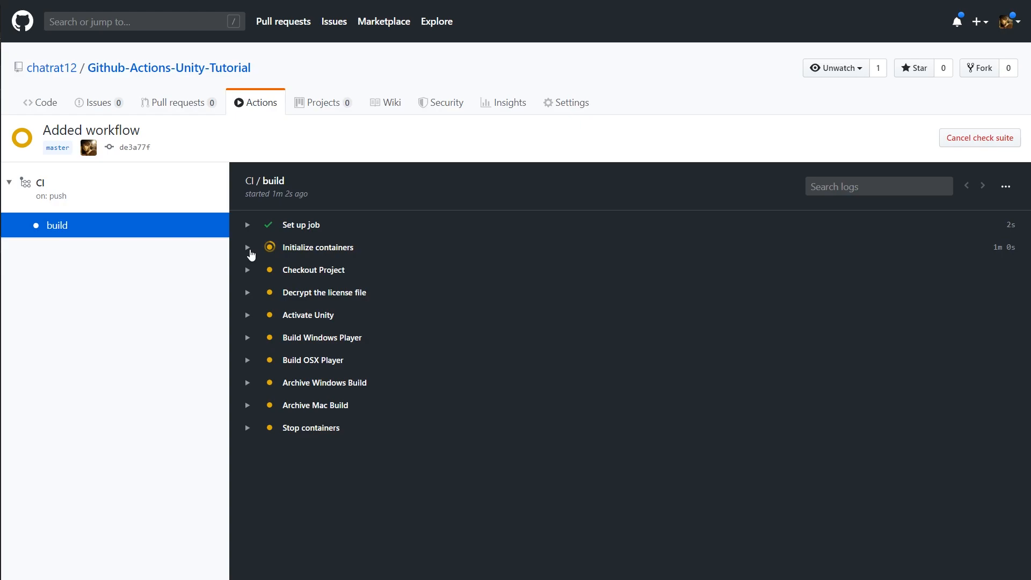
left_click(249, 247)
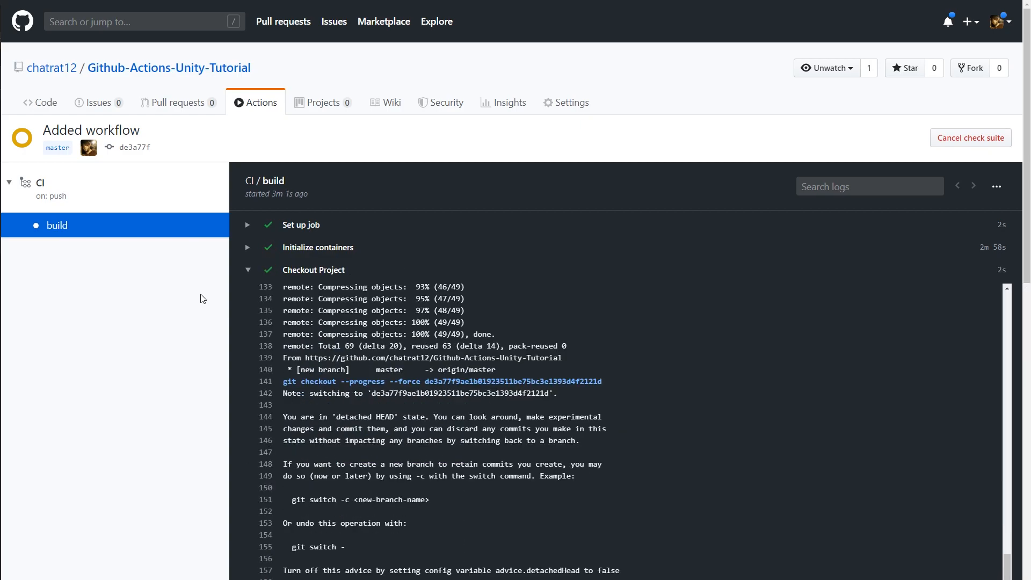
mouse_move(255, 307)
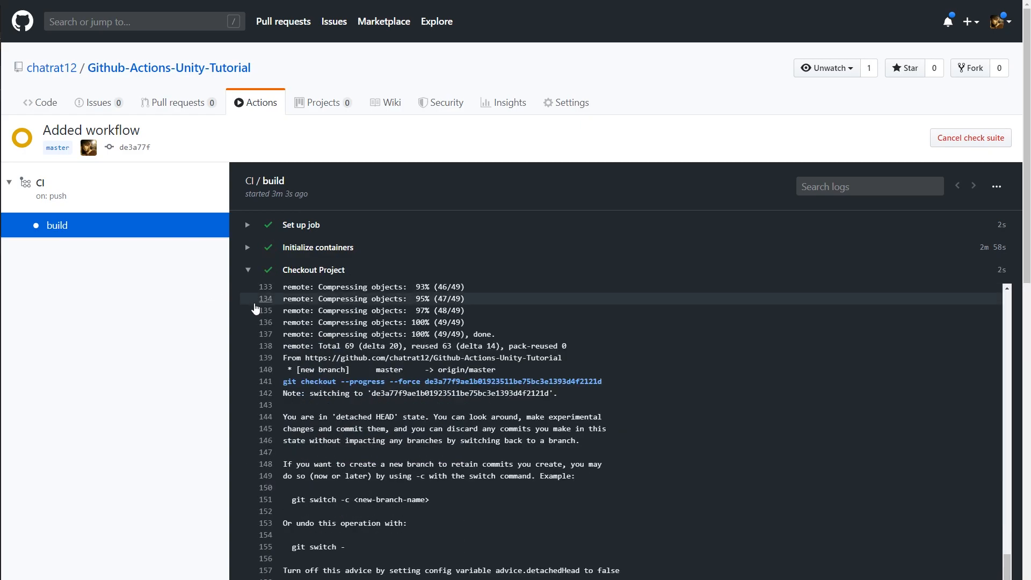
scroll("down", 3)
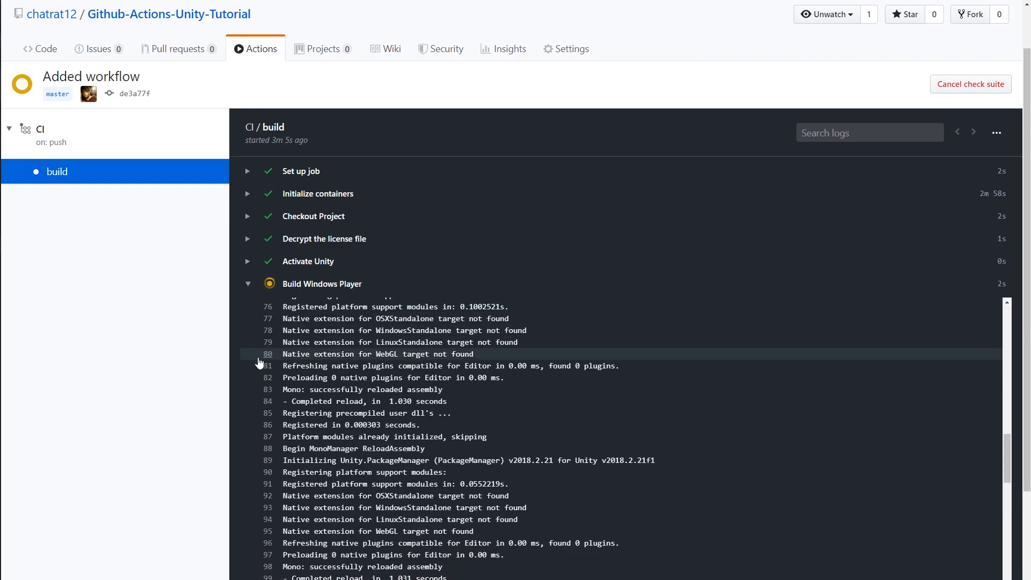
scroll("down", 3)
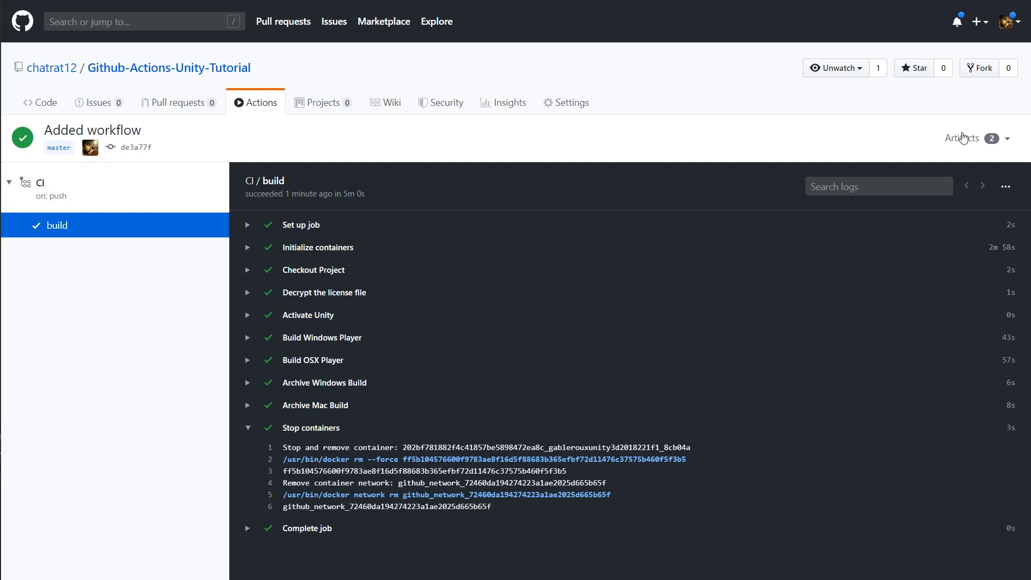
left_click(885, 184)
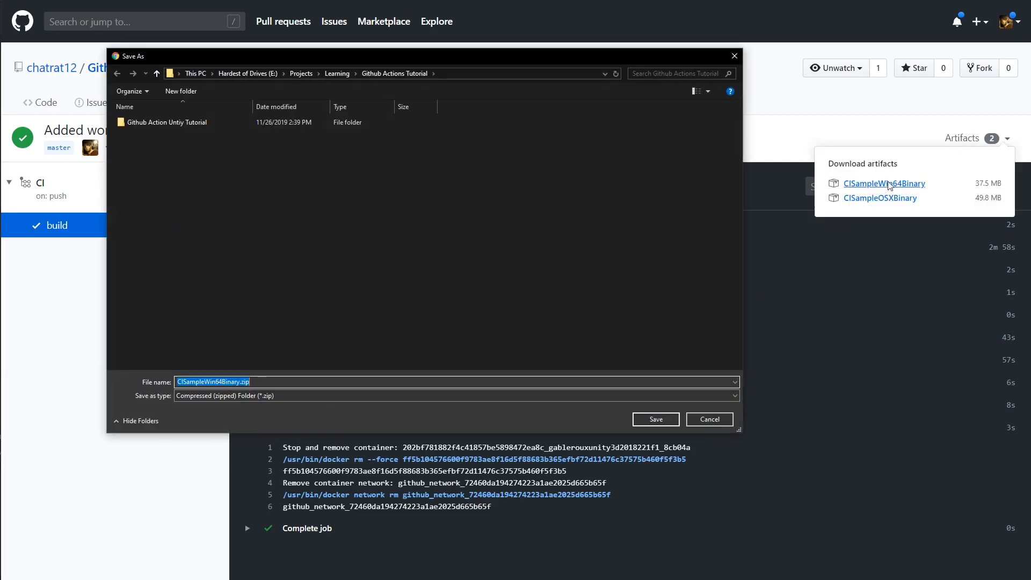